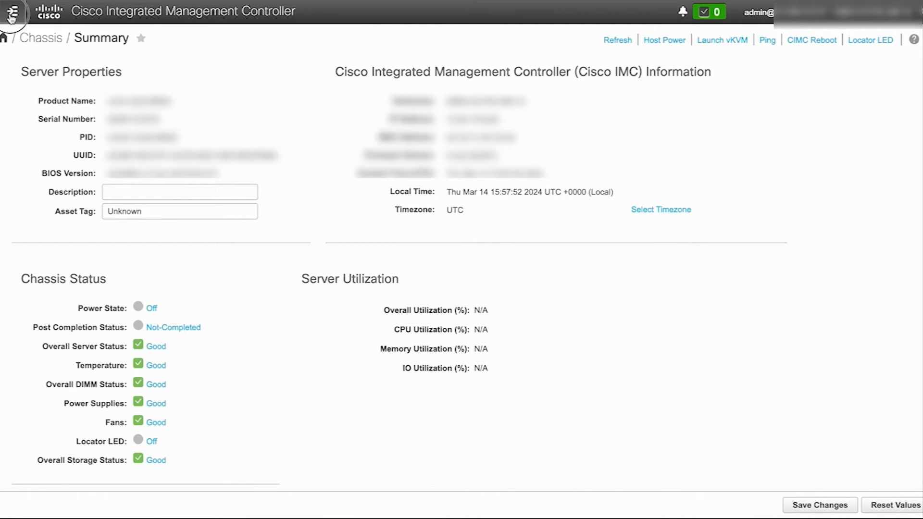
Go from Chassis Summary to the Admin > Networking page
{"action": "left_click", "coordinate": [12, 14]}
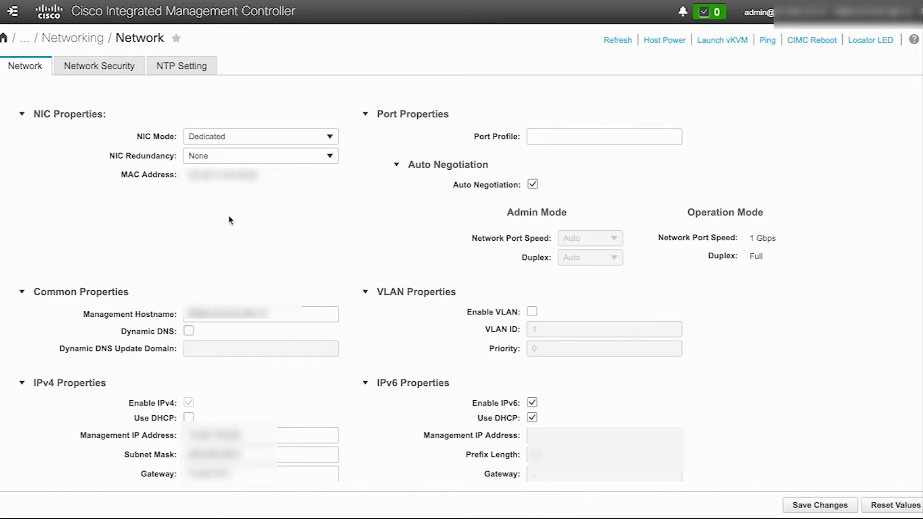
Enter a 10.x address as the preferred IPv4 DNS server and reopen the navigation menu
{"action": "scroll", "scroll_direction": "down", "scroll_amount": 3}
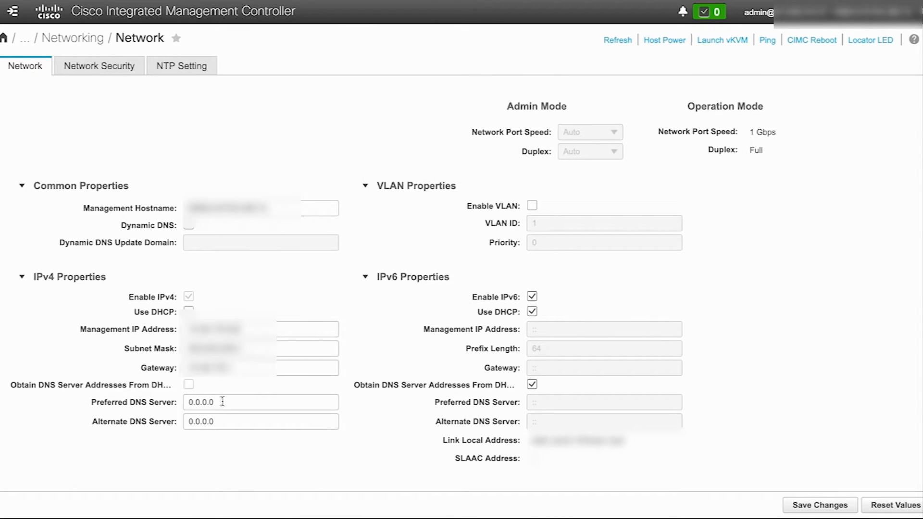
{"action": "left_click", "coordinate": [260, 402]}
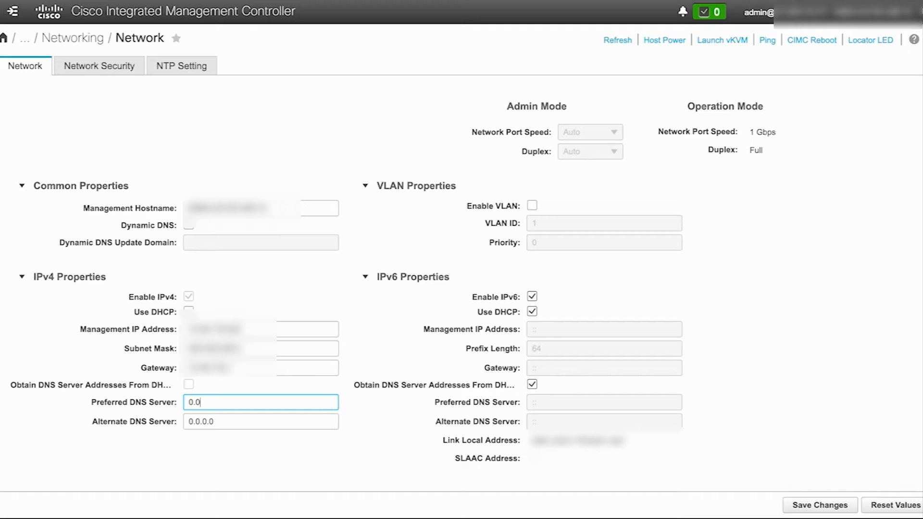
{"action": "type", "text": "10"}
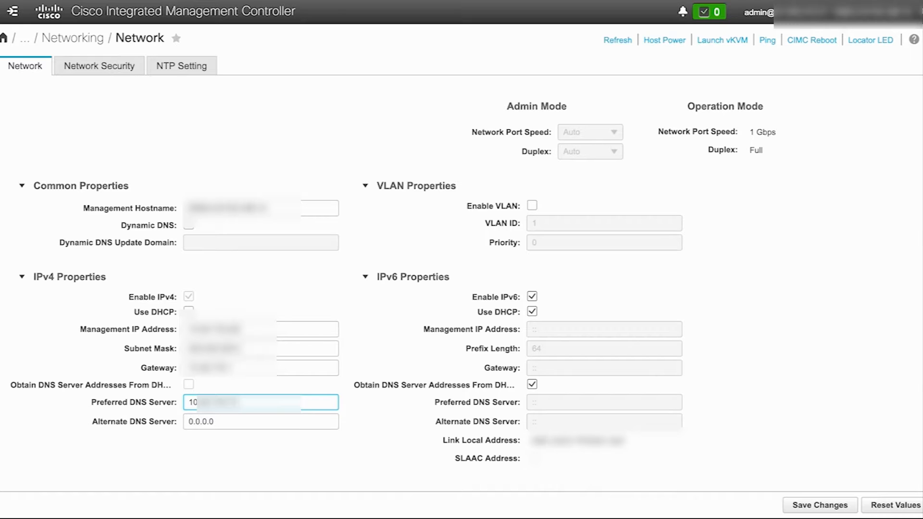
{"action": "left_click", "coordinate": [13, 11]}
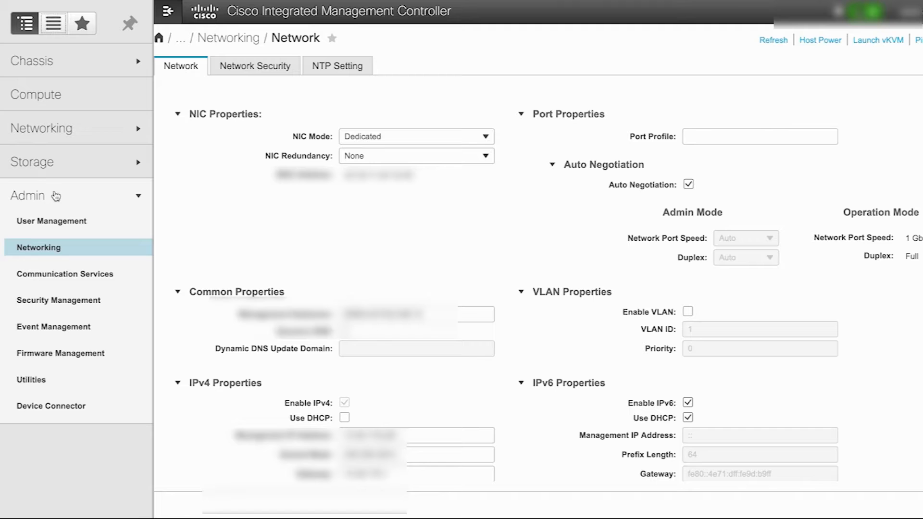
Show the LDAP tab under Admin > User Management
{"action": "left_click", "coordinate": [51, 221]}
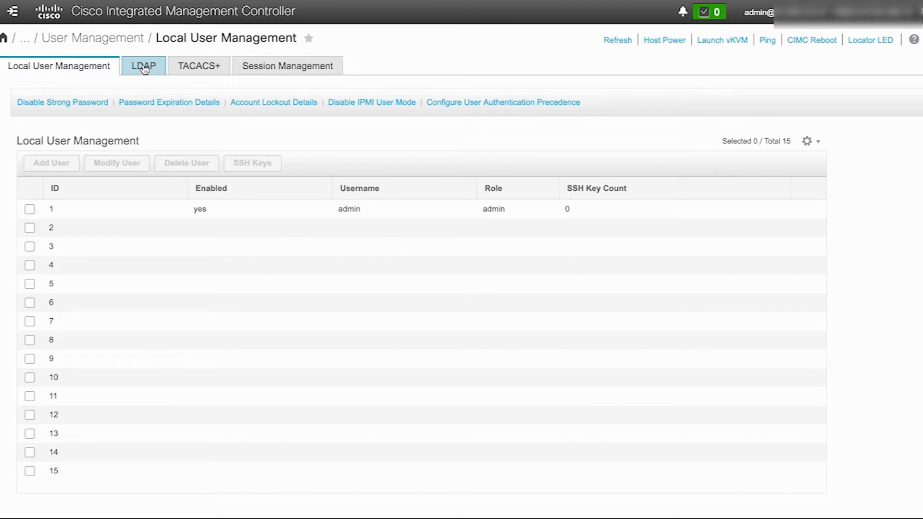
{"action": "left_click", "coordinate": [143, 66]}
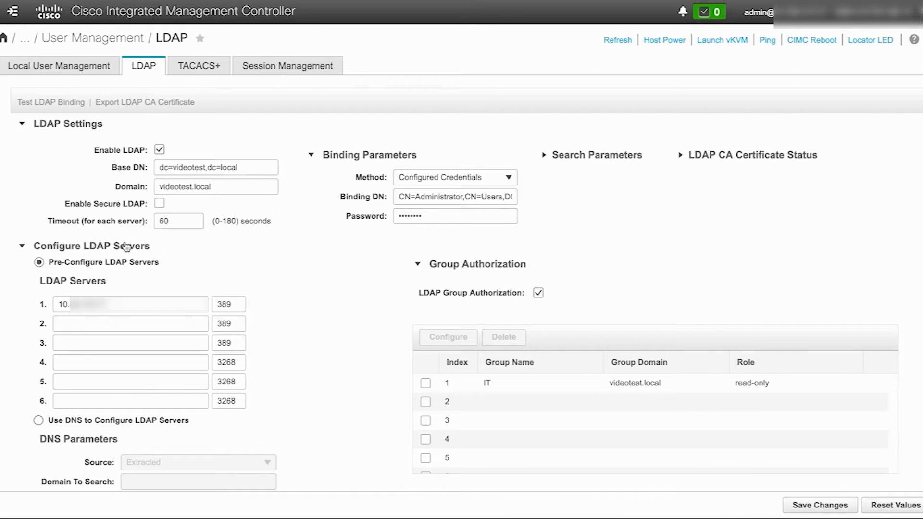
{"action": "mouse_move", "coordinate": [144, 265]}
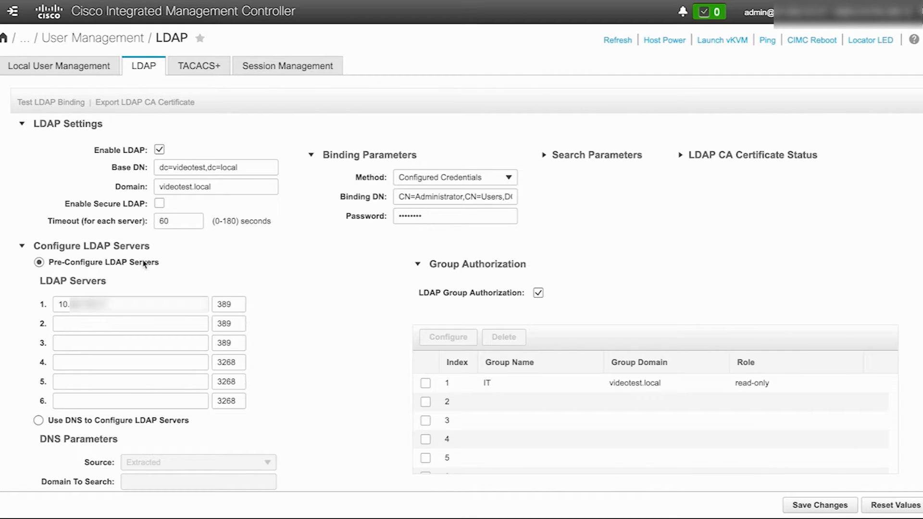
Set LDAP server 1 to ldapserver.videotest.local, port 636, and save
{"action": "left_click", "coordinate": [129, 304]}
{"action": "type", "text": "ldapserver"}
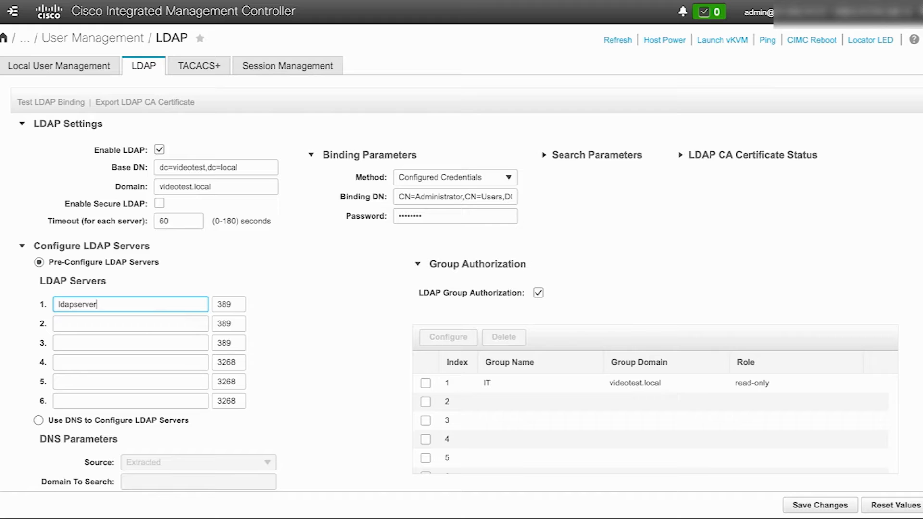
{"action": "type", "text": ".videotest.local"}
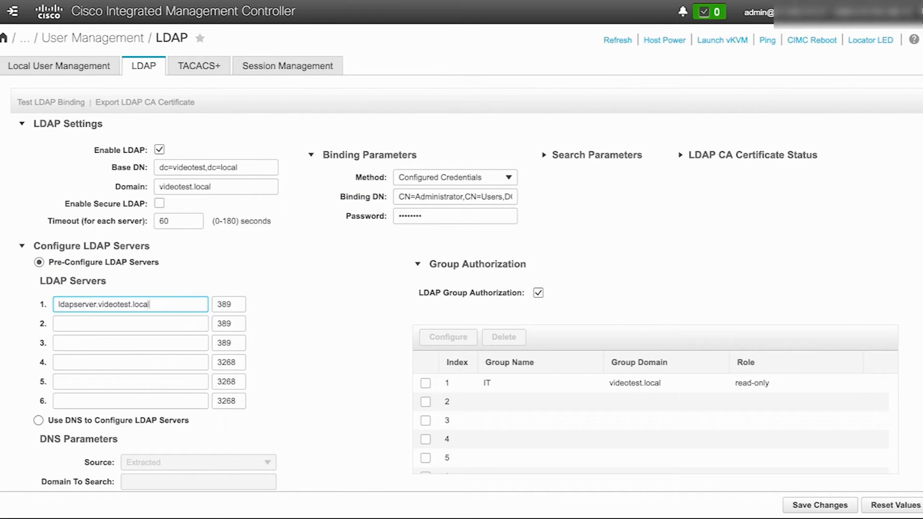
{"action": "mouse_move", "coordinate": [159, 304]}
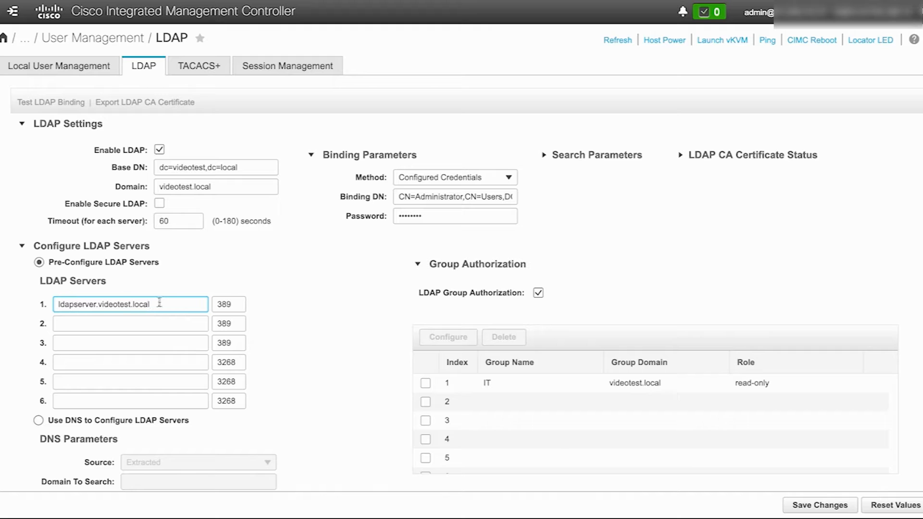
{"action": "left_click", "coordinate": [232, 304]}
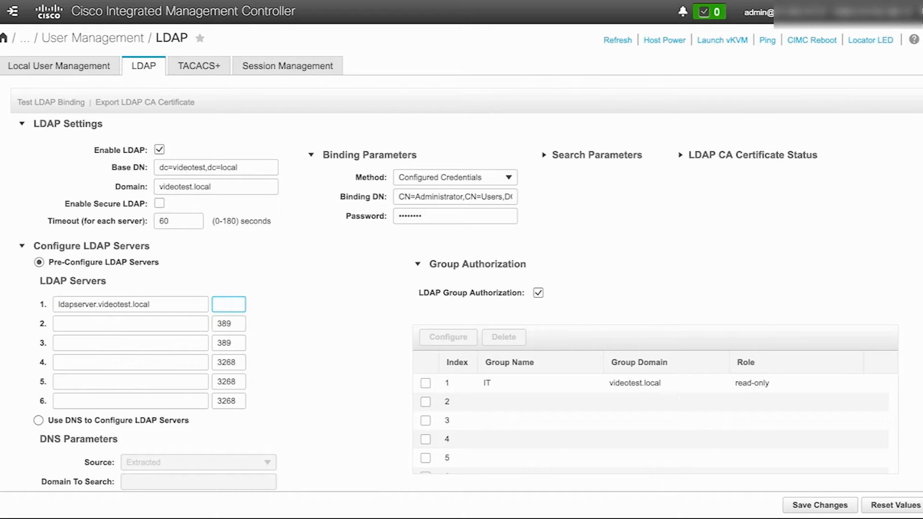
{"action": "type", "text": "636"}
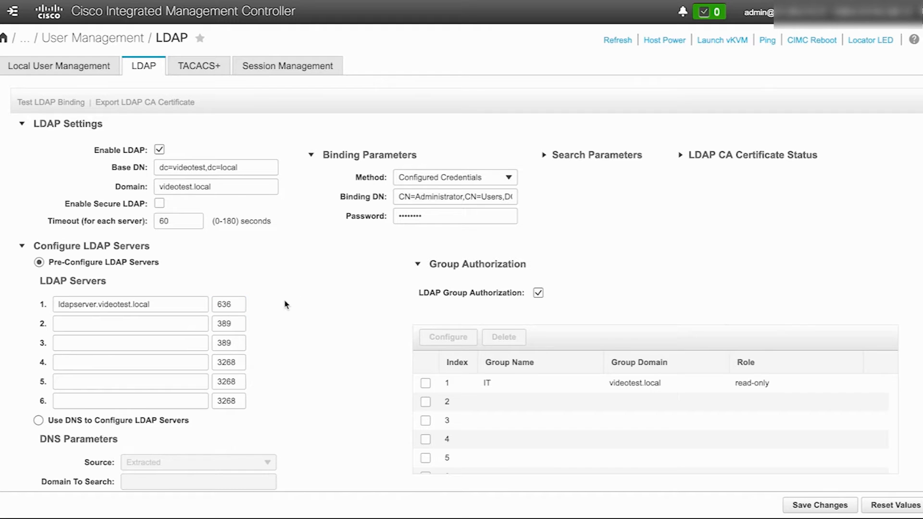
{"action": "mouse_move", "coordinate": [798, 504]}
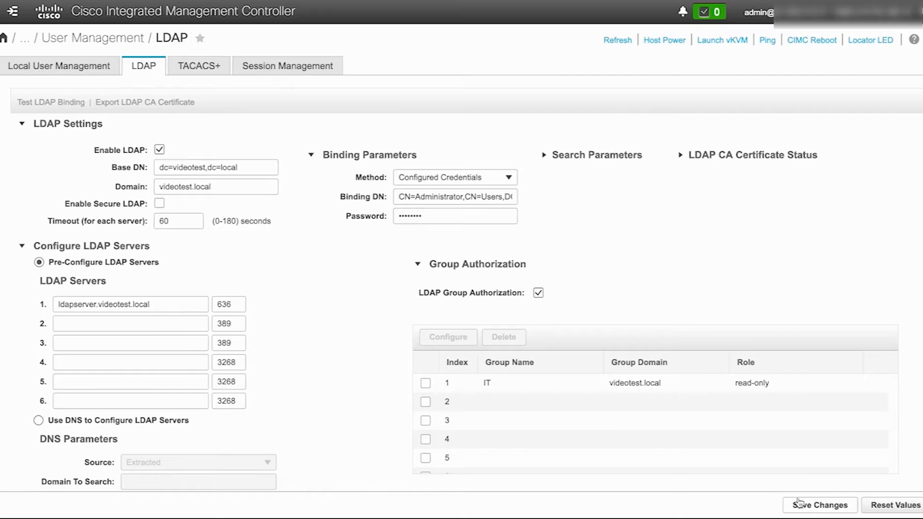
{"action": "left_click", "coordinate": [819, 505]}
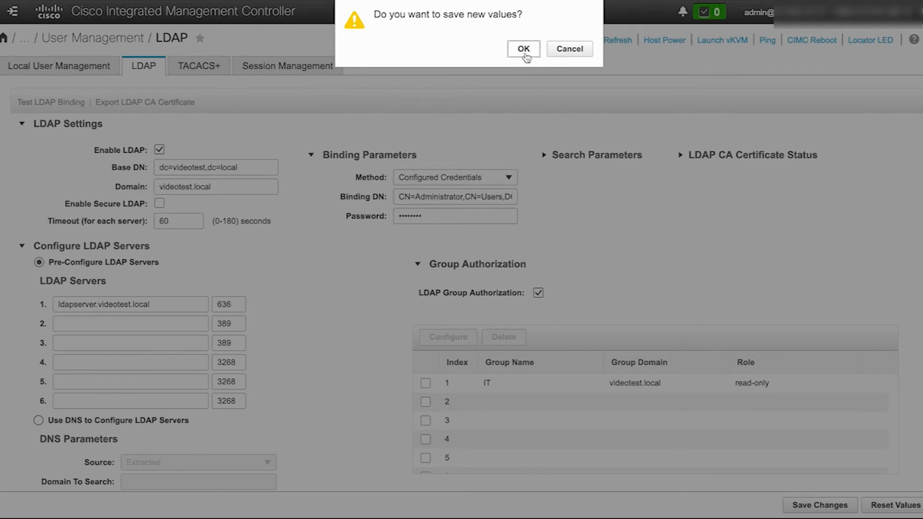
{"action": "left_click", "coordinate": [524, 49]}
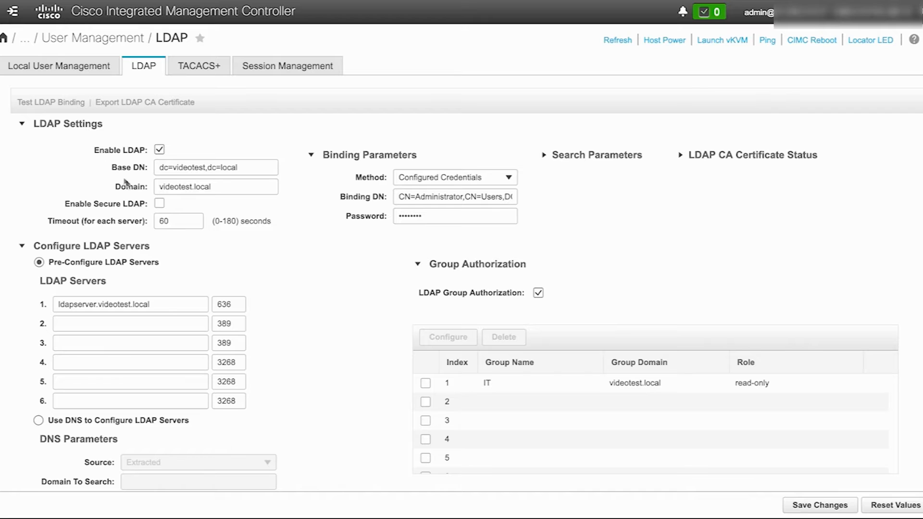
Enable Secure LDAP and select Paste certificate content in the CA upload dialog
{"action": "left_click", "coordinate": [160, 204]}
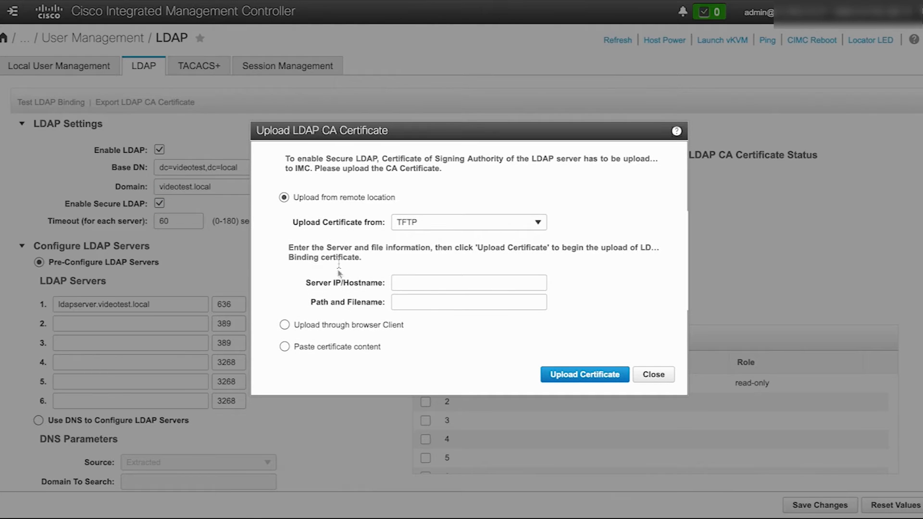
{"action": "left_click", "coordinate": [284, 347]}
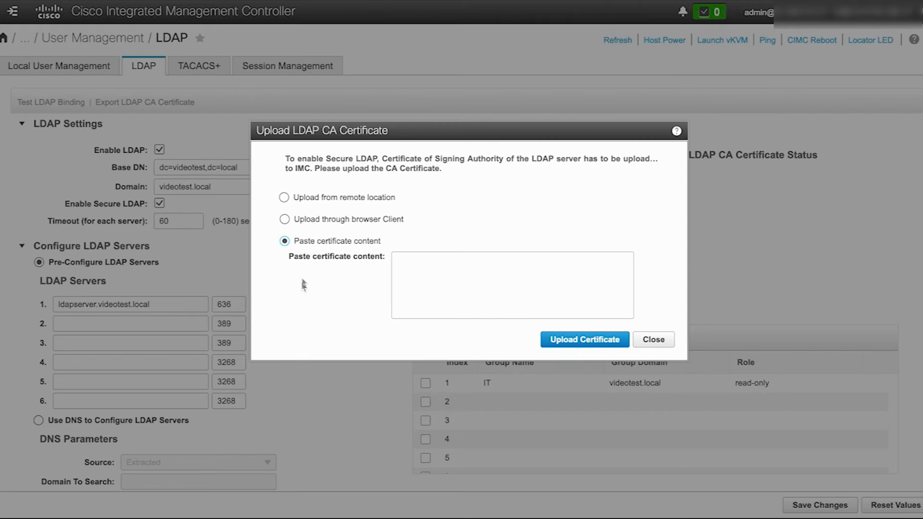
{"action": "mouse_move", "coordinate": [416, 265]}
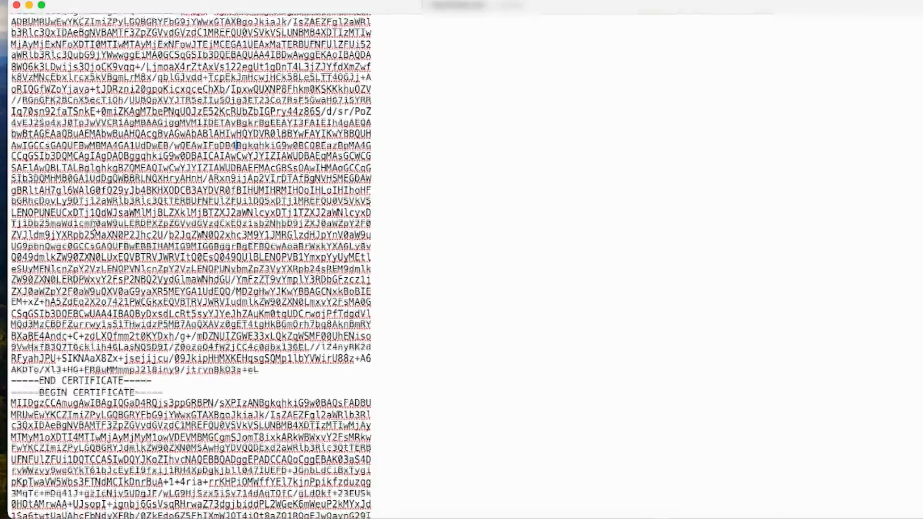
{"action": "scroll", "scroll_direction": "down", "scroll_amount": 3}
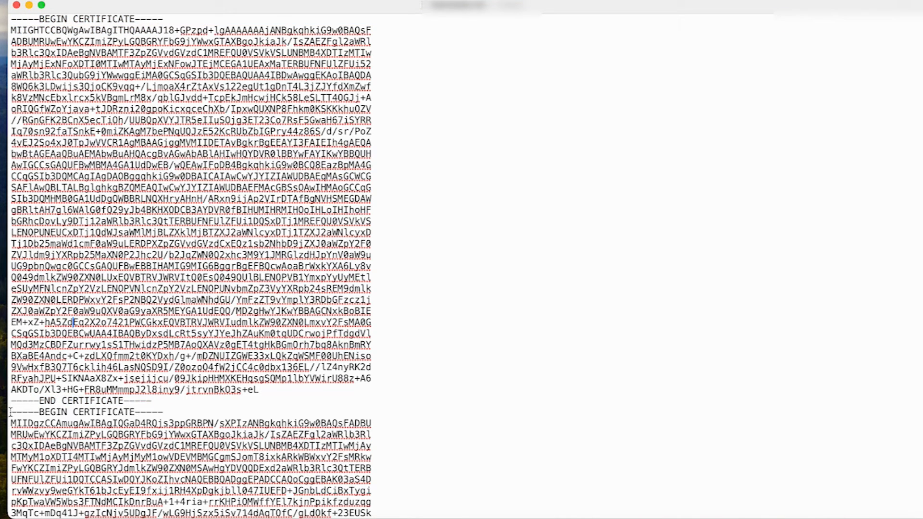
{"action": "double_click", "coordinate": [73, 425]}
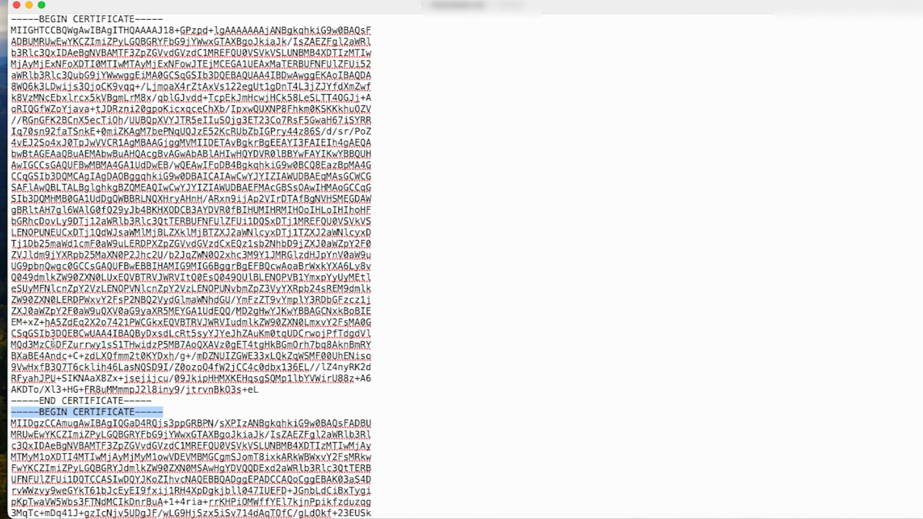
{"action": "scroll", "scroll_direction": "down", "scroll_amount": 3}
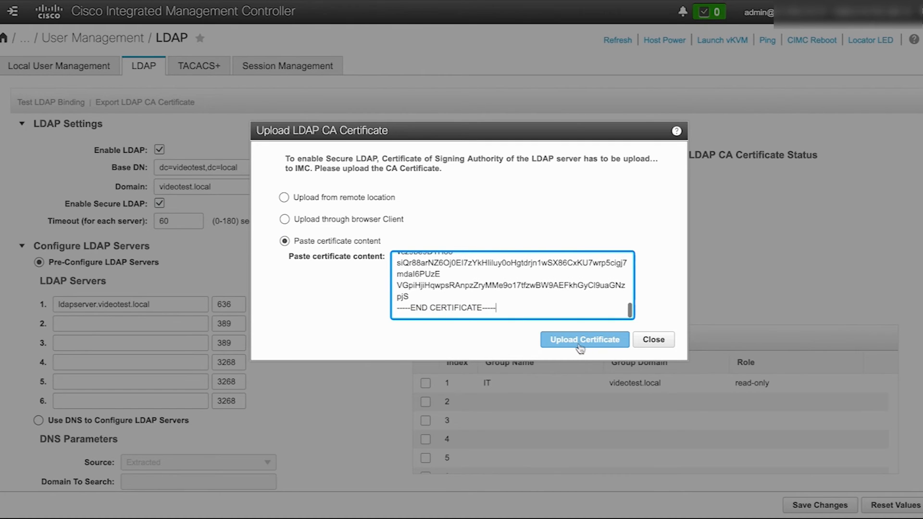
Upload the pasted CA certificate chain and acknowledge the success message
{"action": "left_click", "coordinate": [585, 339]}
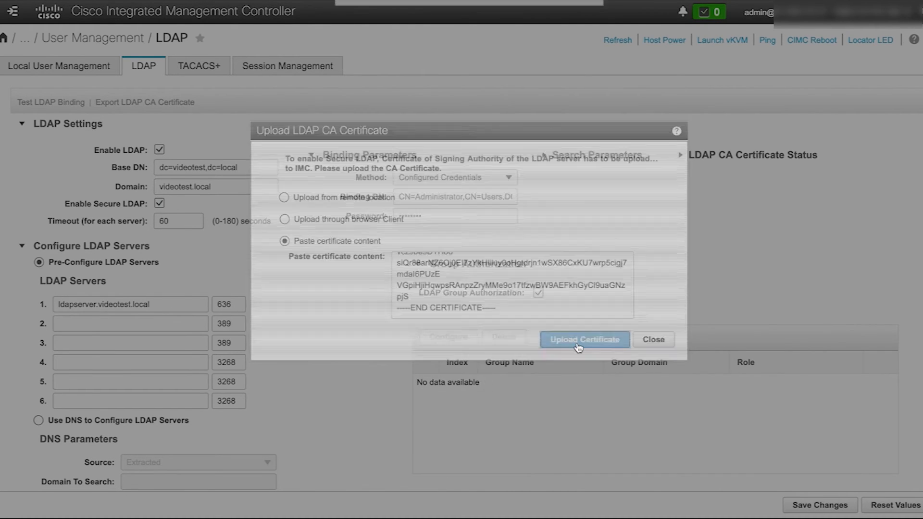
{"action": "left_click", "coordinate": [585, 339]}
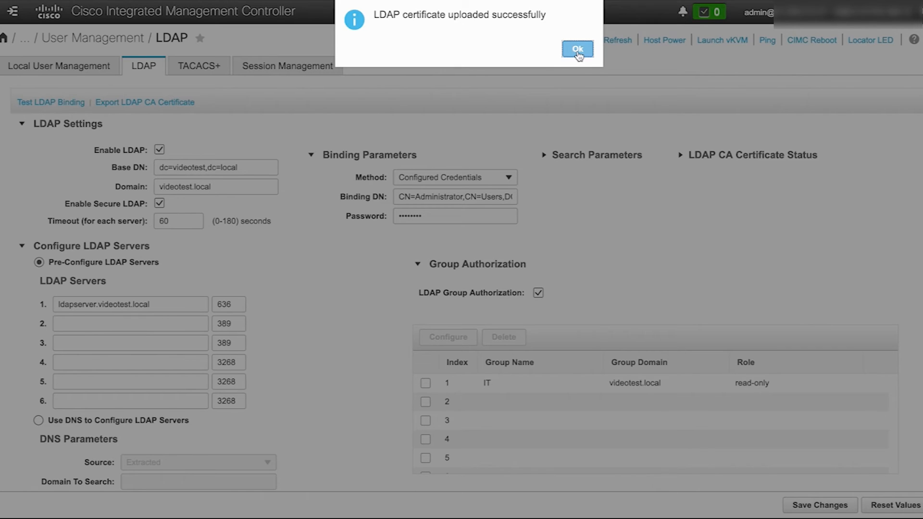
{"action": "left_click", "coordinate": [578, 49]}
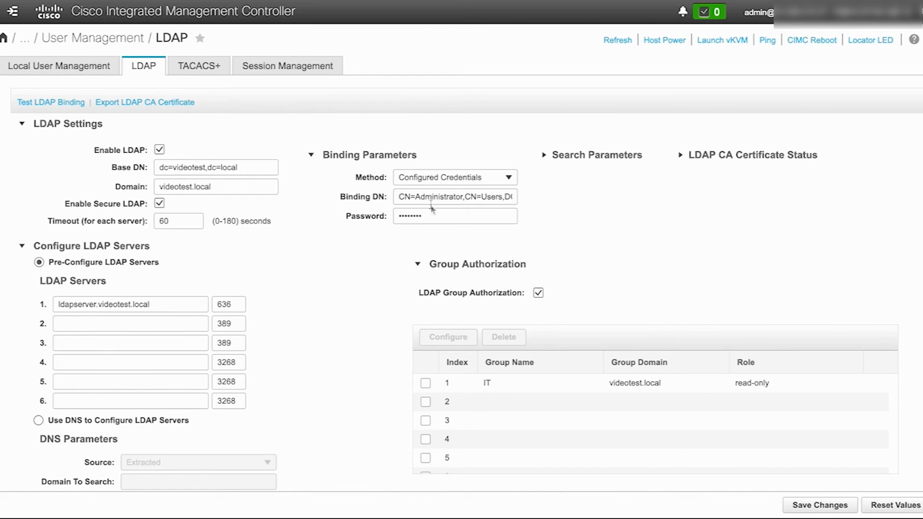
{"action": "mouse_move", "coordinate": [439, 383]}
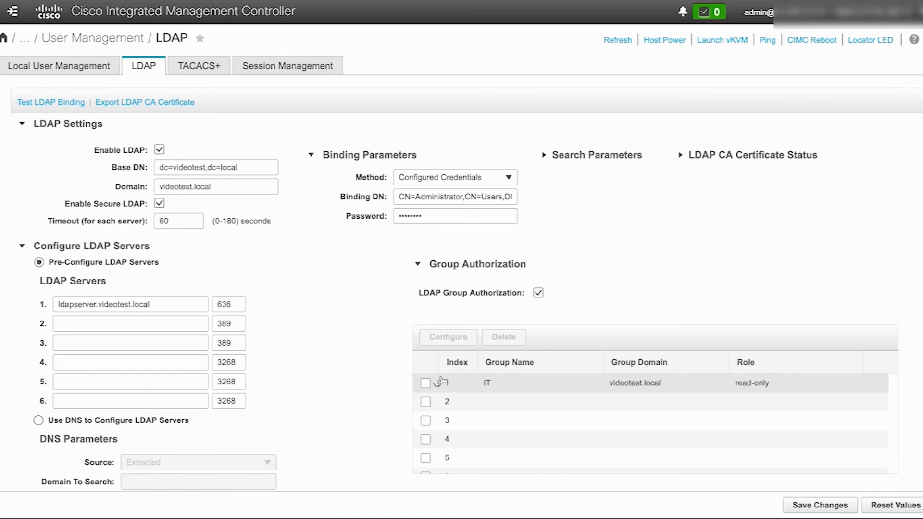
{"action": "mouse_move", "coordinate": [785, 460]}
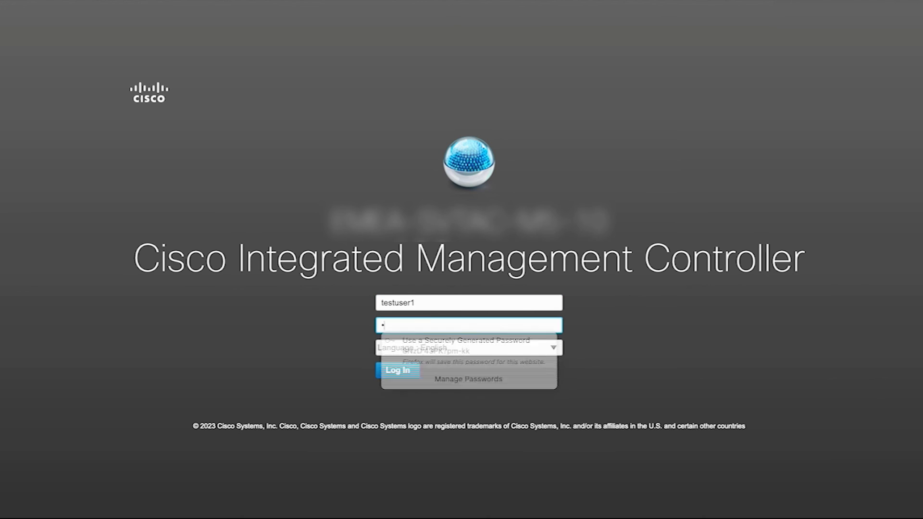
Log in as LDAP user testuser1, dismissing the password suggestion
{"action": "left_click", "coordinate": [397, 370]}
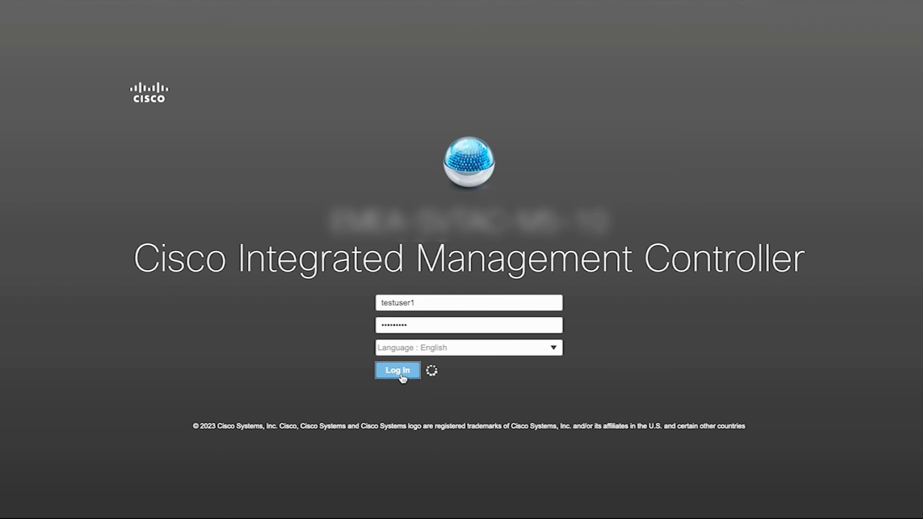
{"action": "left_click", "coordinate": [397, 370]}
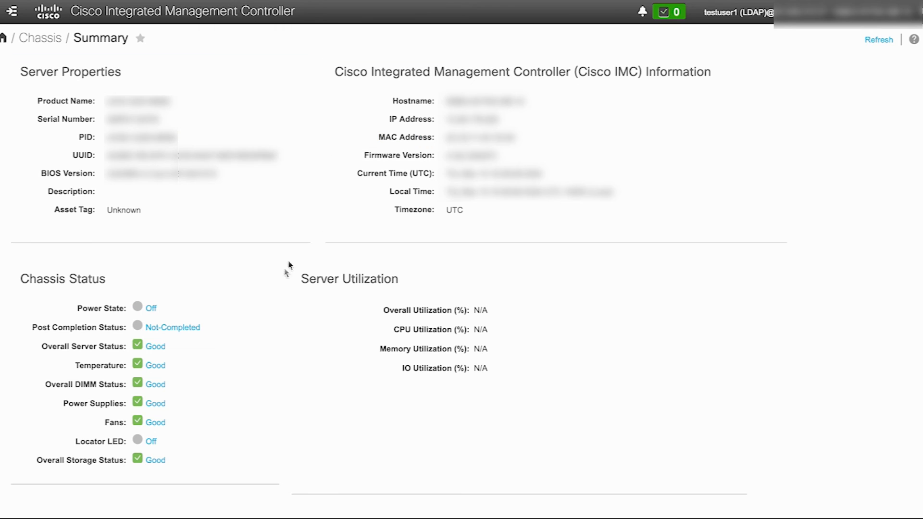